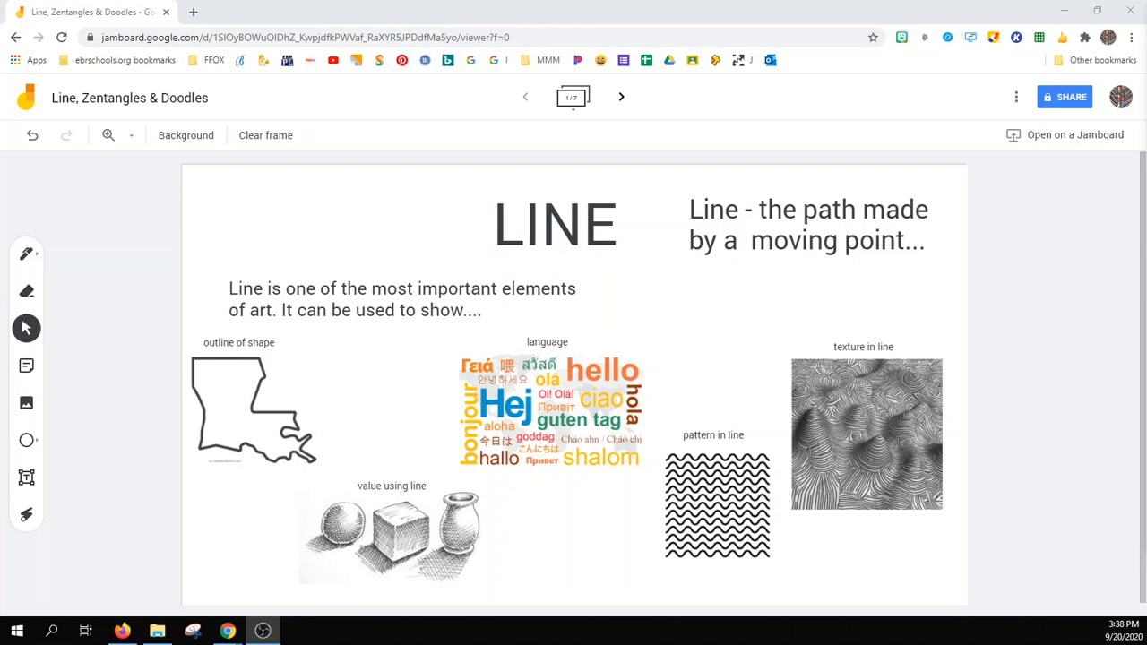
pyautogui.moveTo(272, 495)
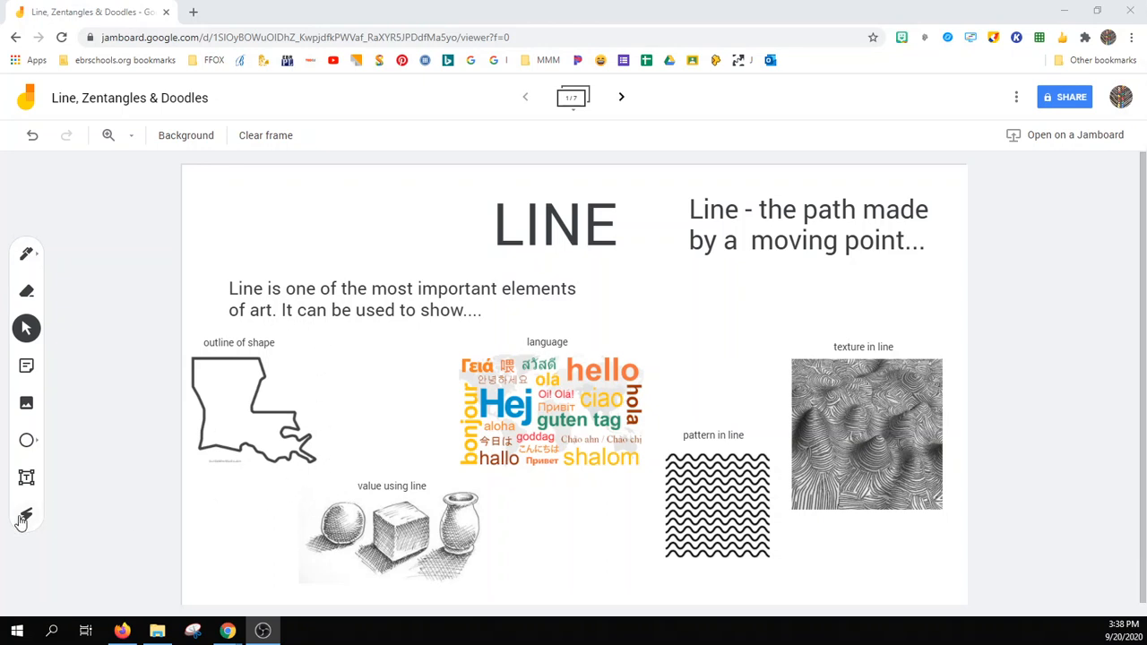
# Switch to the laser pointer to present the LINE frame's examples
pyautogui.click(25, 514)
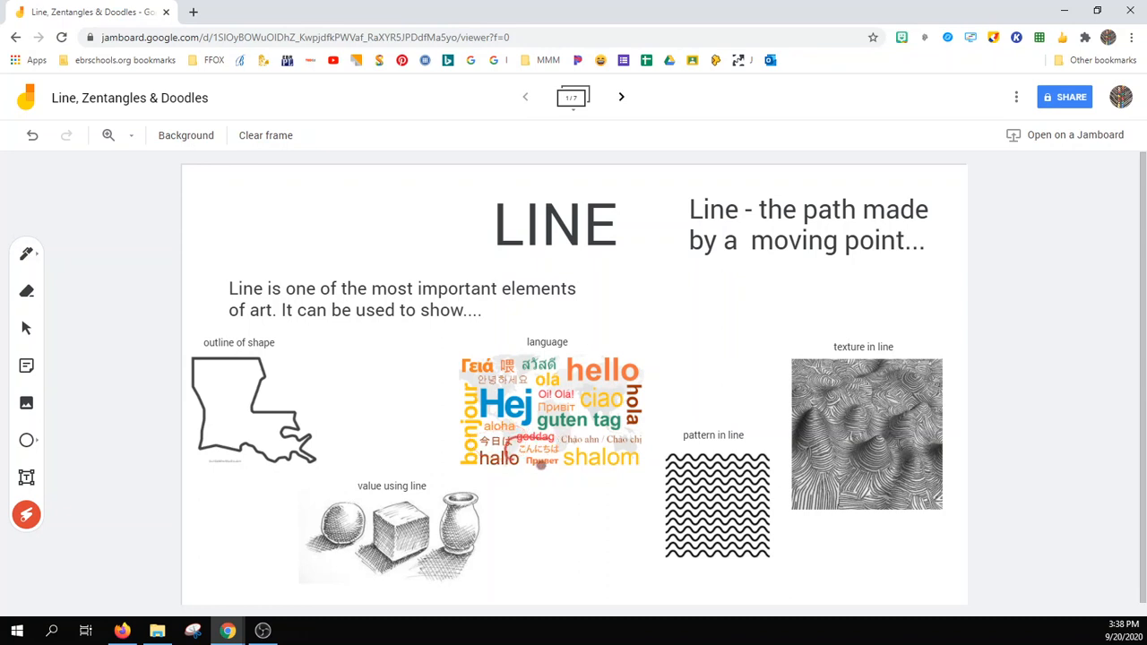
pyautogui.moveTo(580, 387)
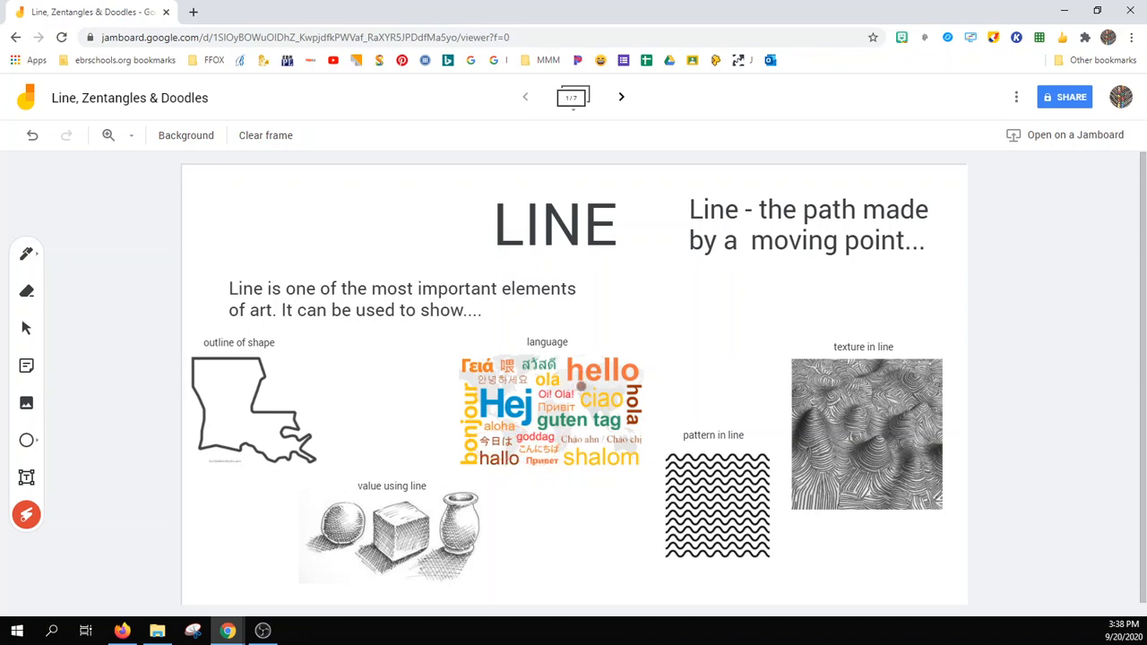
pyautogui.moveTo(659, 426)
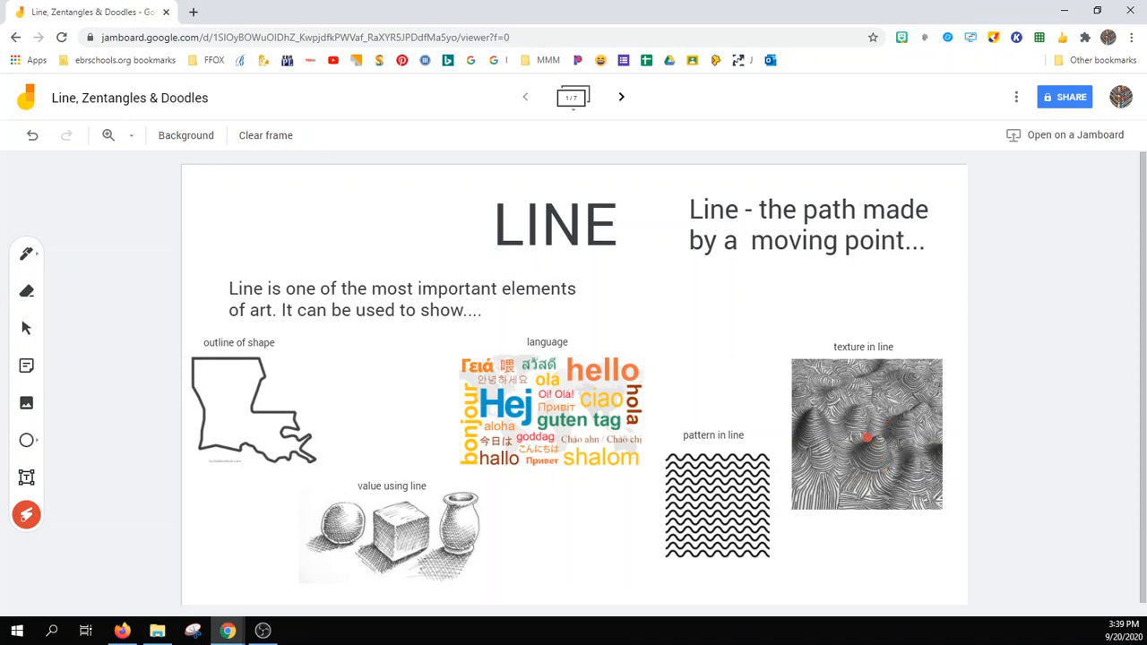
pyautogui.moveTo(781, 222)
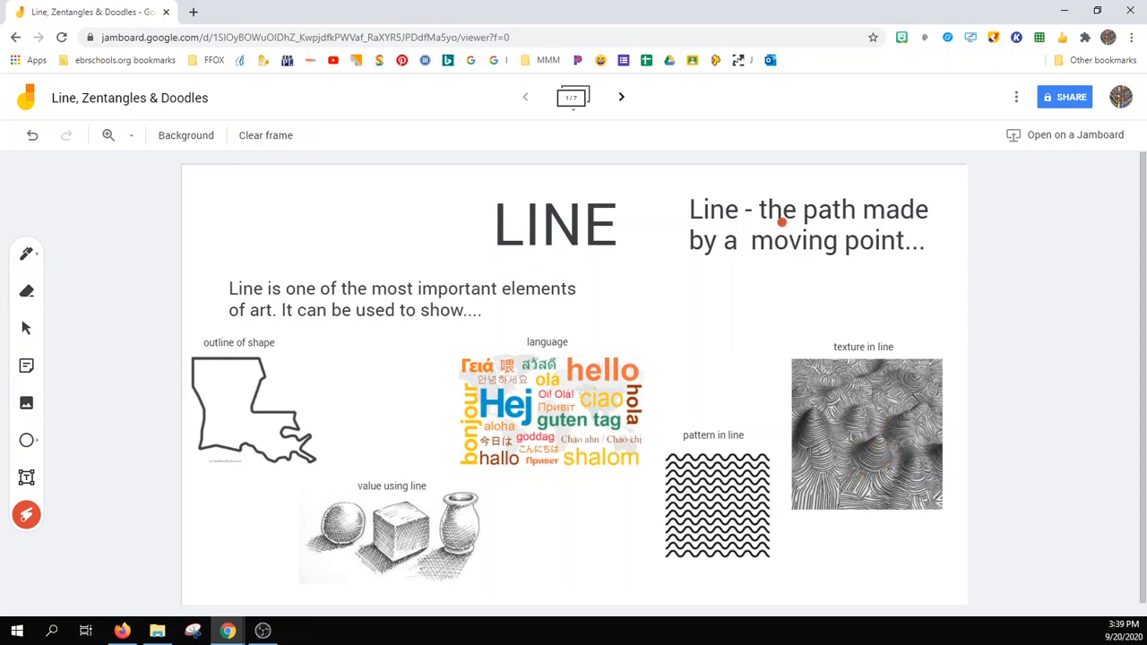
pyautogui.moveTo(622, 97)
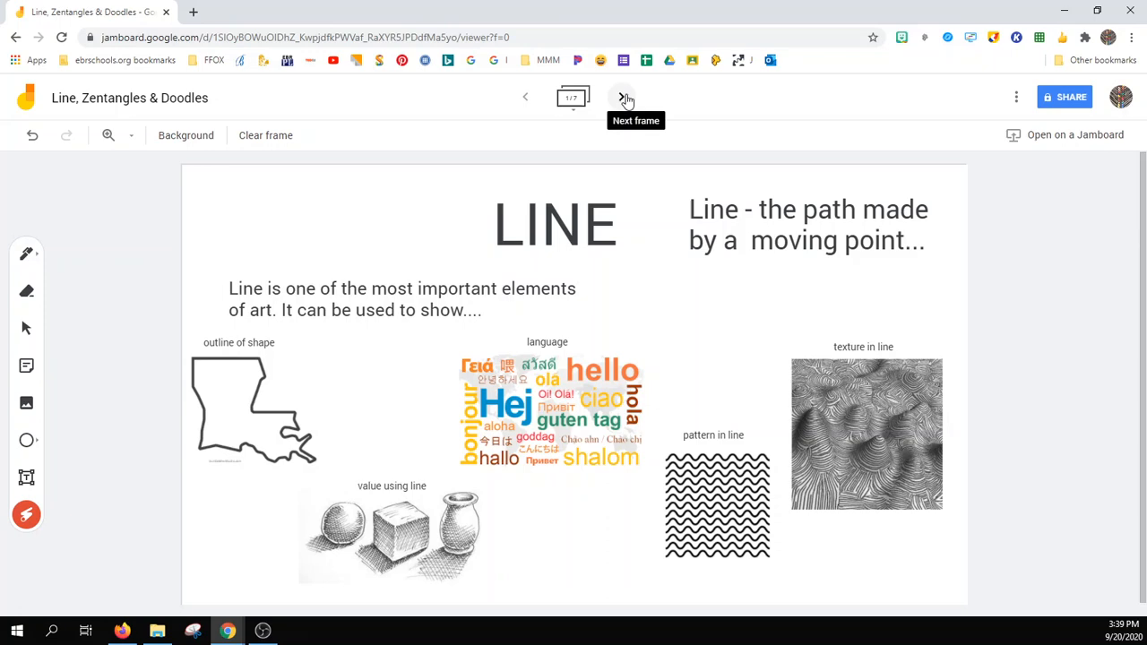
# Advance to the Line Quality frame and laser-point at the thin and bold apple outlines
pyautogui.click(622, 96)
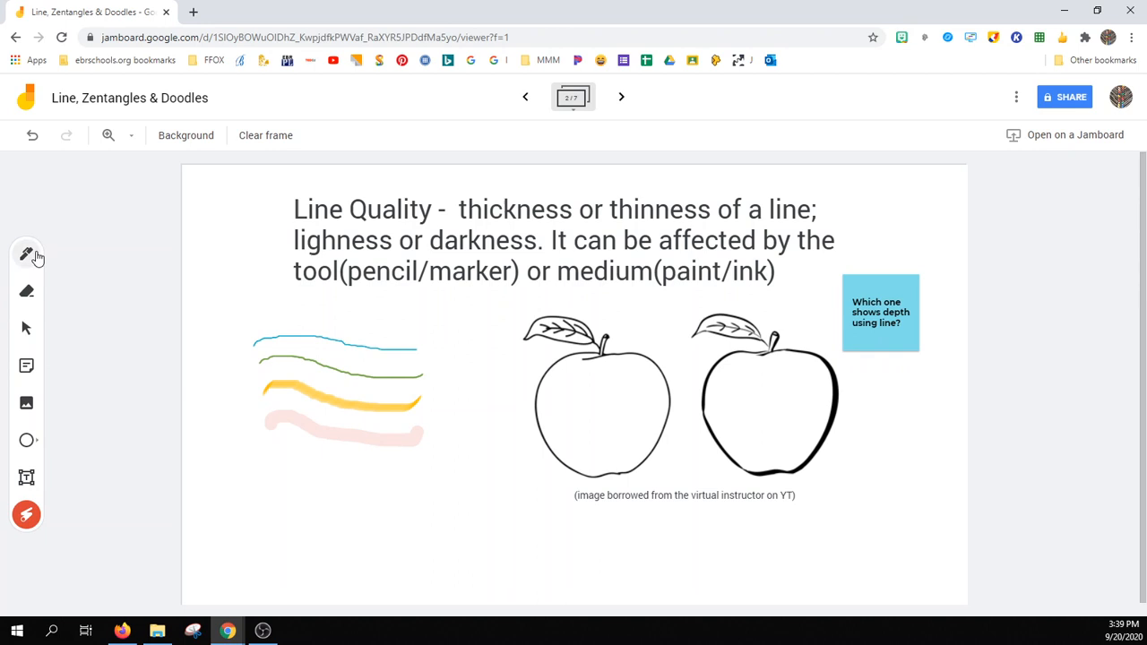
pyautogui.click(27, 255)
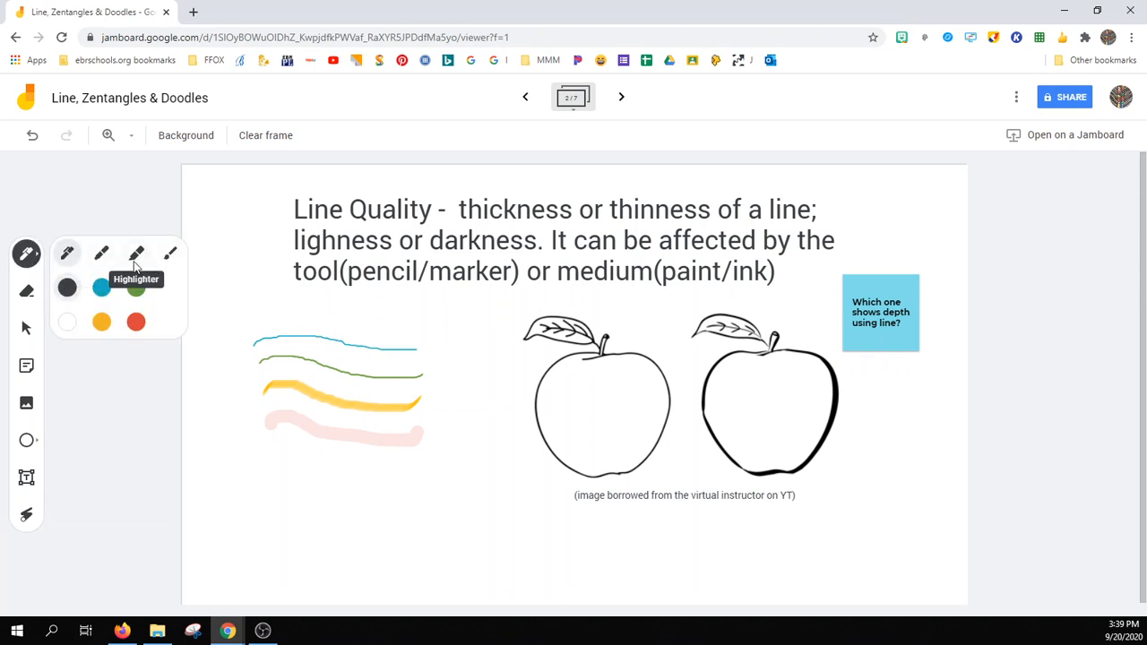
pyautogui.click(26, 255)
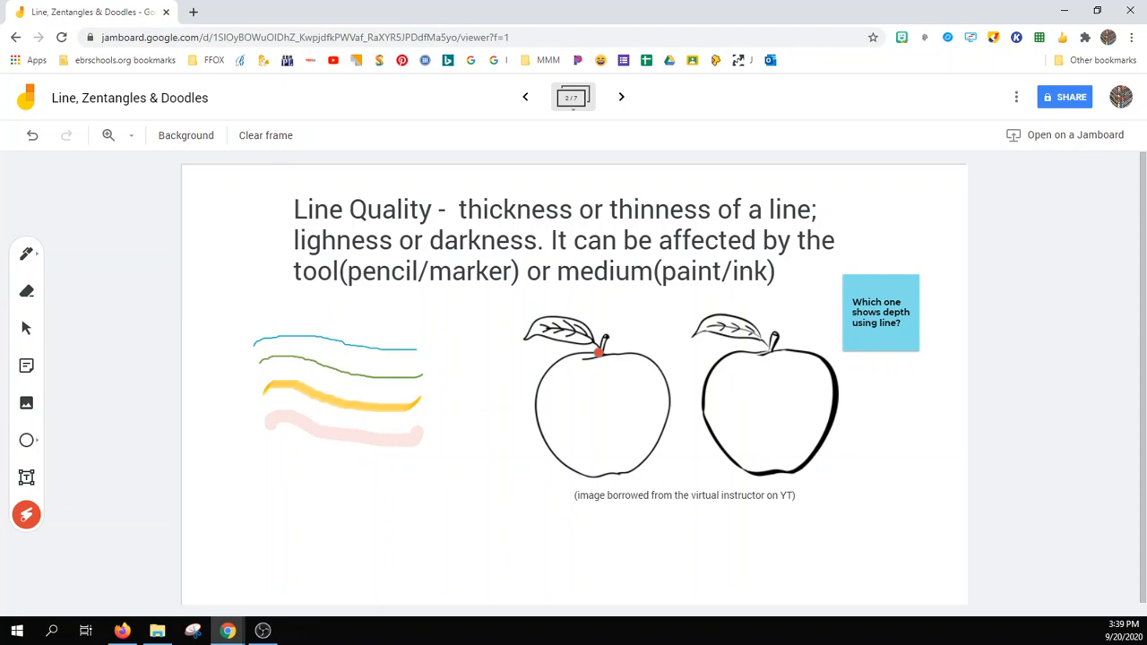
pyautogui.moveTo(595, 351); pyautogui.dragTo(681, 466)
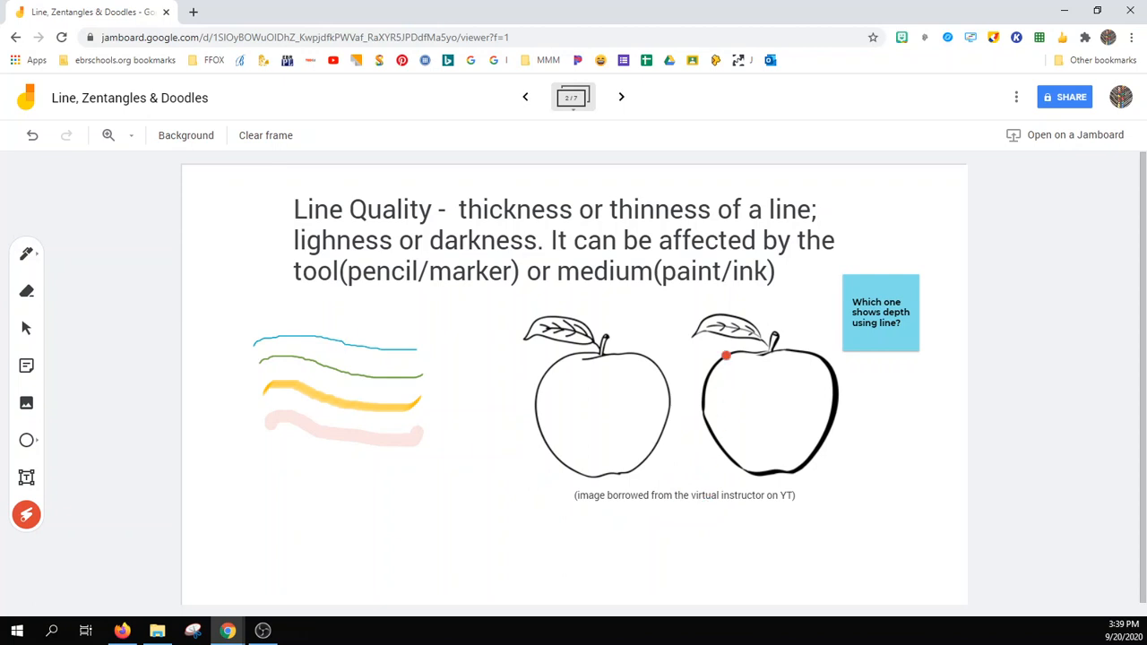
pyautogui.moveTo(725, 355); pyautogui.dragTo(846, 470)
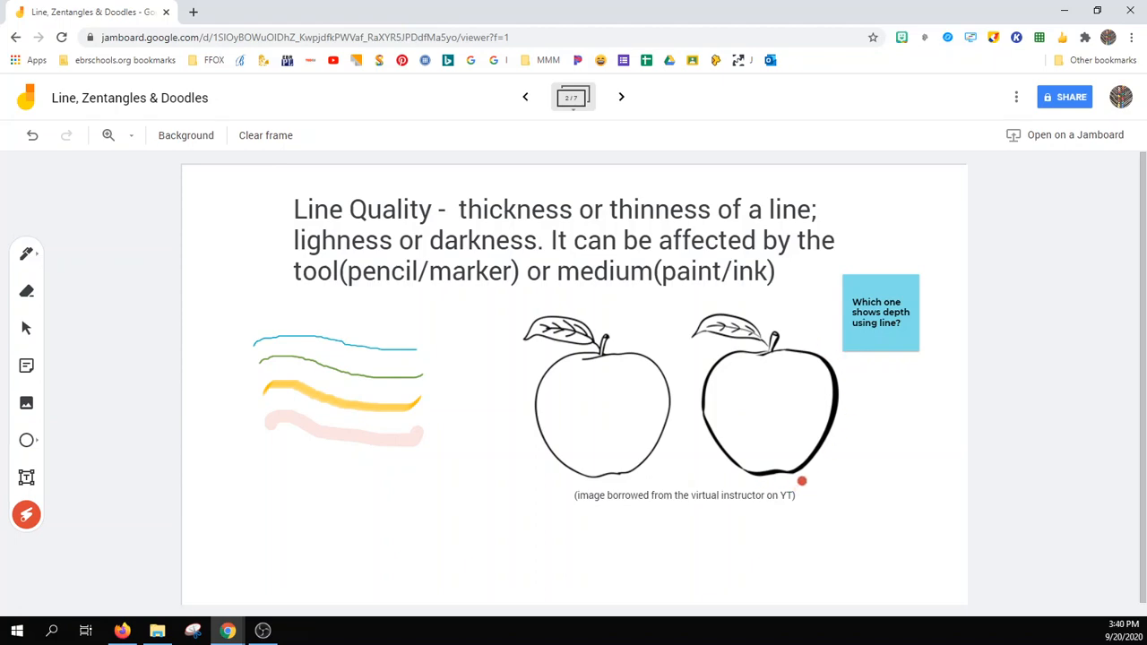
# Present the Lines worksheet frame, then advance to the Zentangle definition frame
pyautogui.click(620, 97)
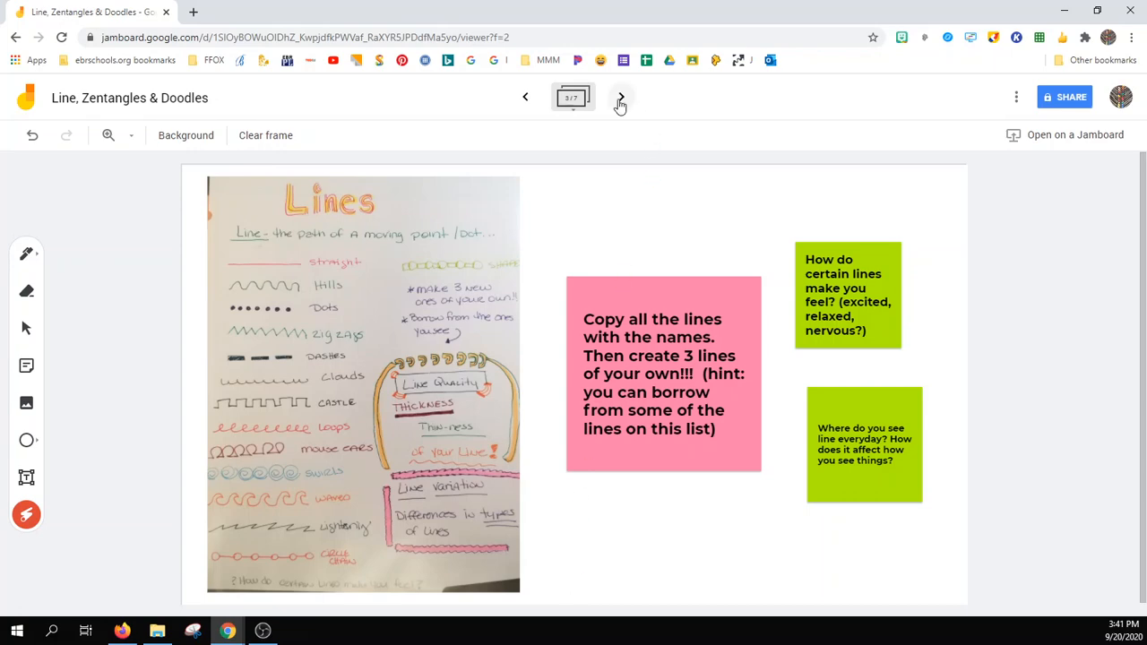
pyautogui.click(620, 97)
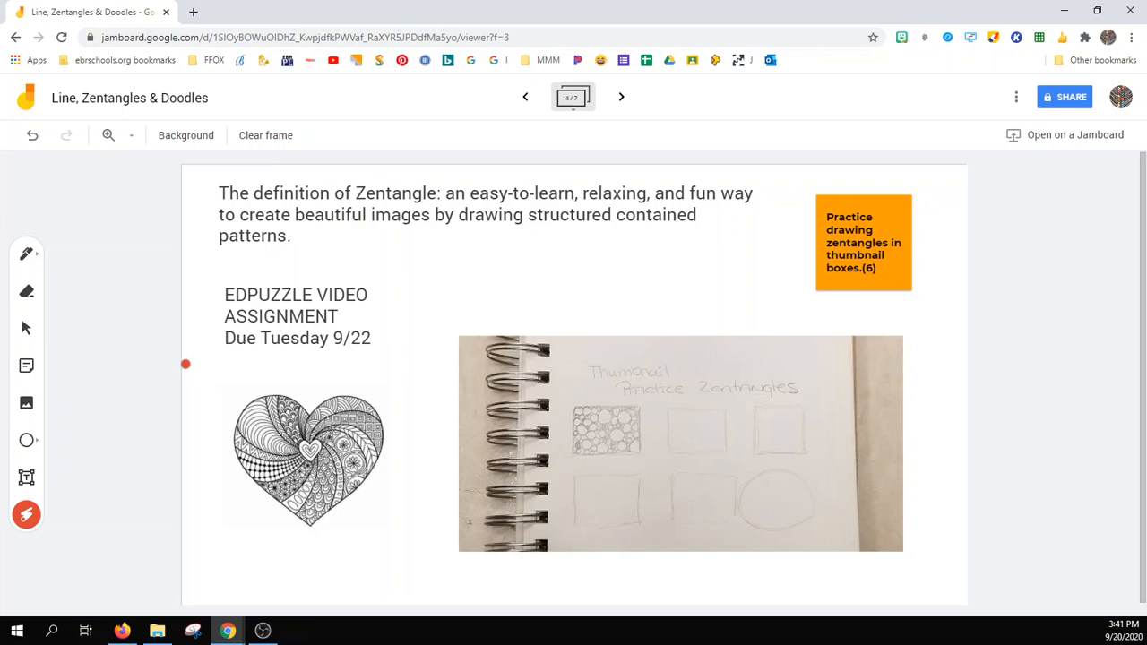
pyautogui.moveTo(226, 344)
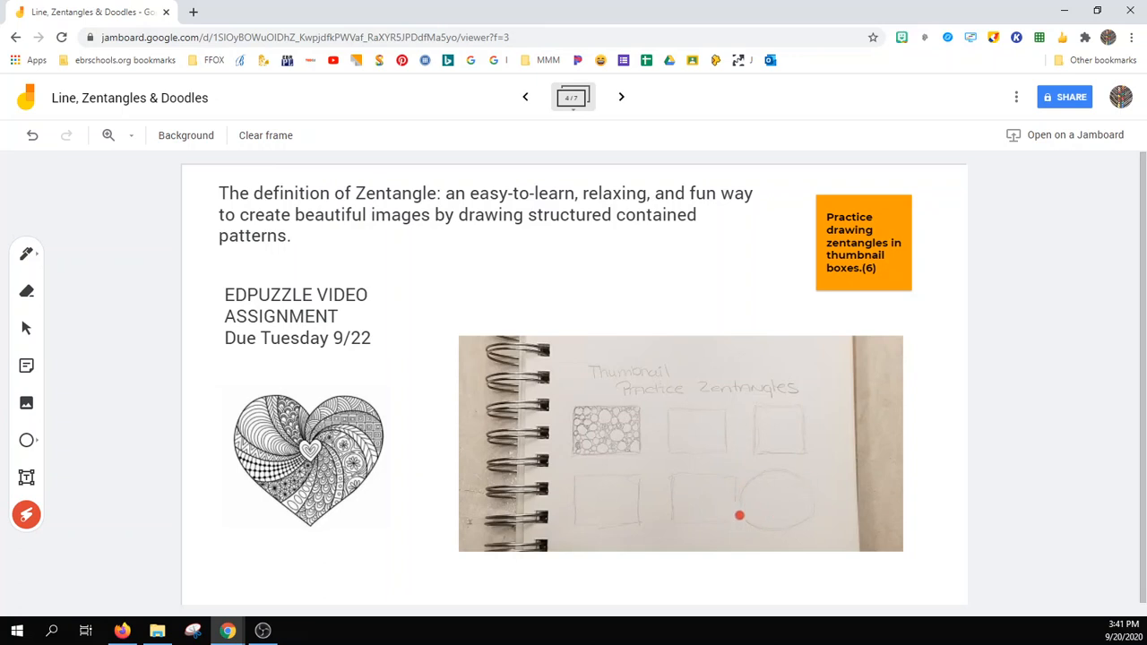
# Point out the thumbnail practice boxes, then advance to the ZENTANGLE EXAMPLES frame
pyautogui.moveTo(738, 516); pyautogui.dragTo(780, 511)
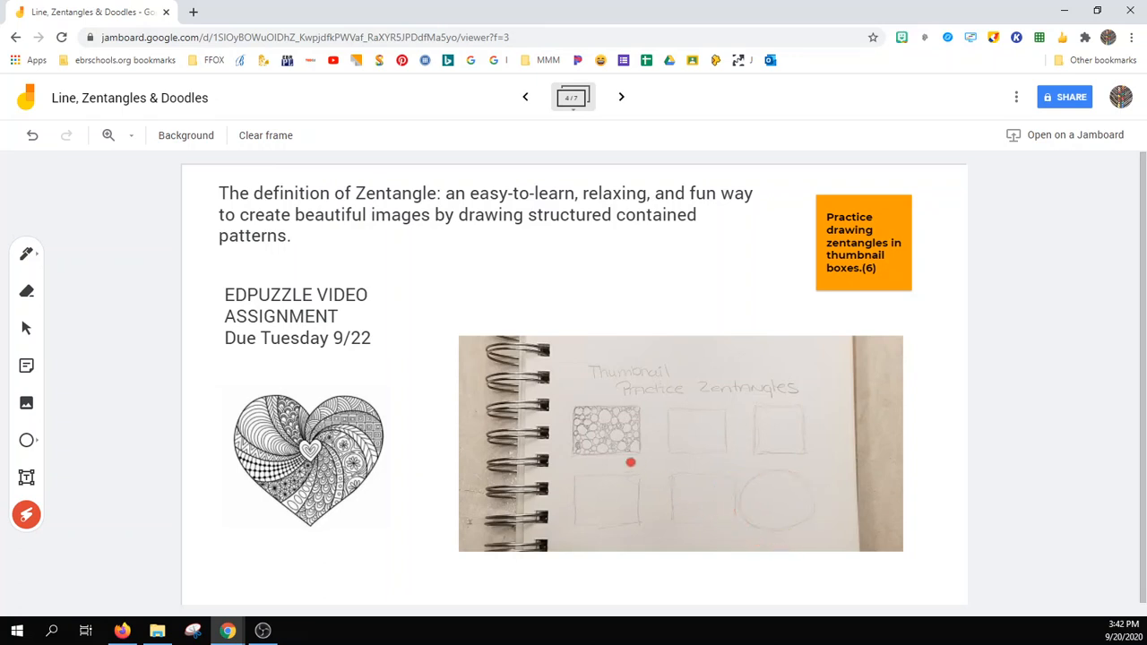
pyautogui.moveTo(620, 97)
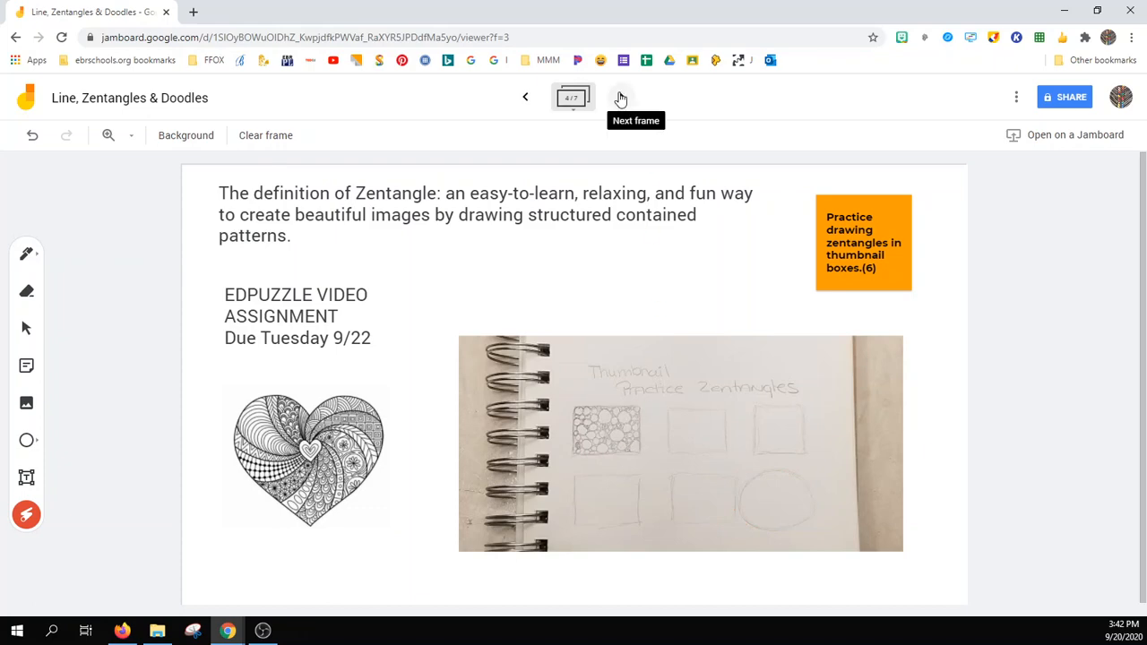
pyautogui.click(620, 96)
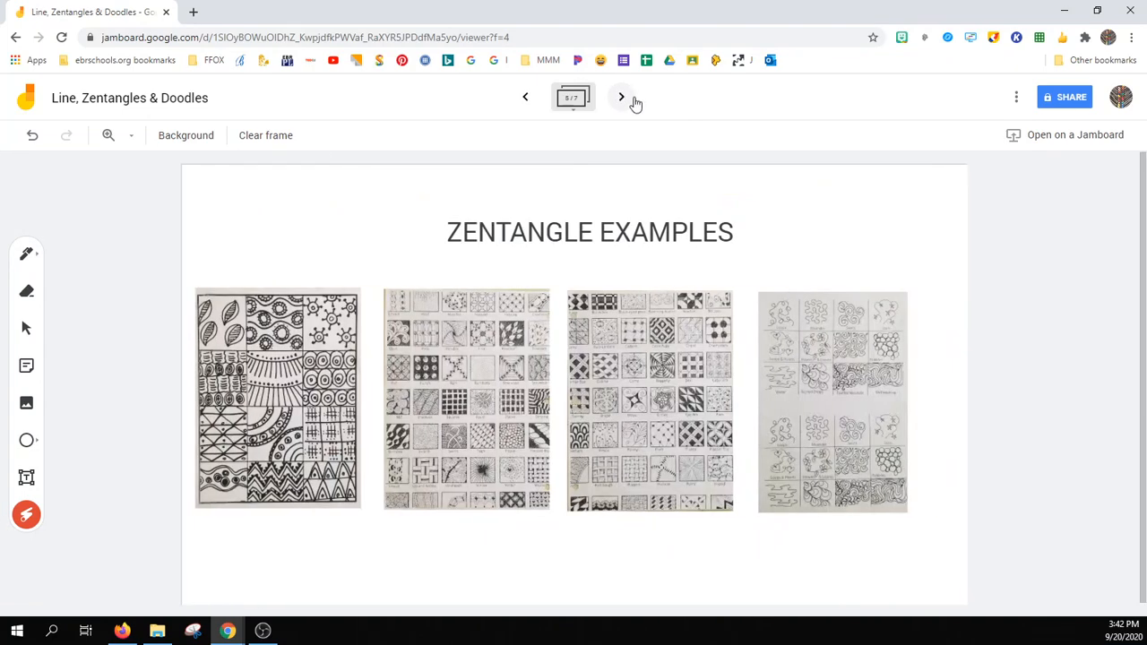
pyautogui.moveTo(608, 121)
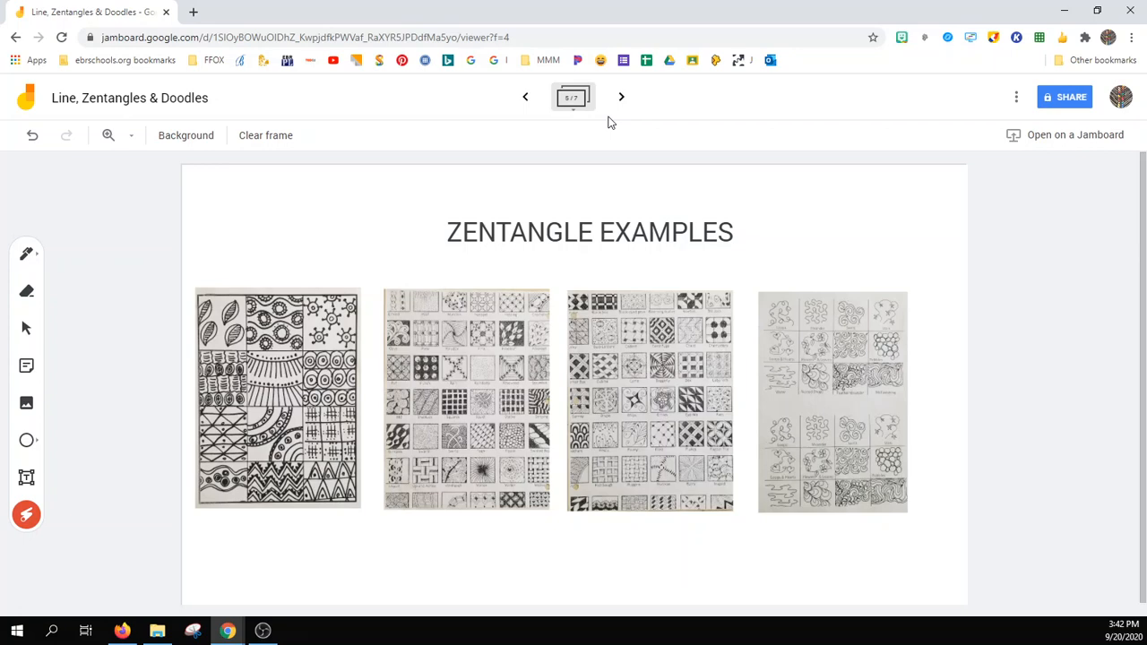
pyautogui.moveTo(620, 96)
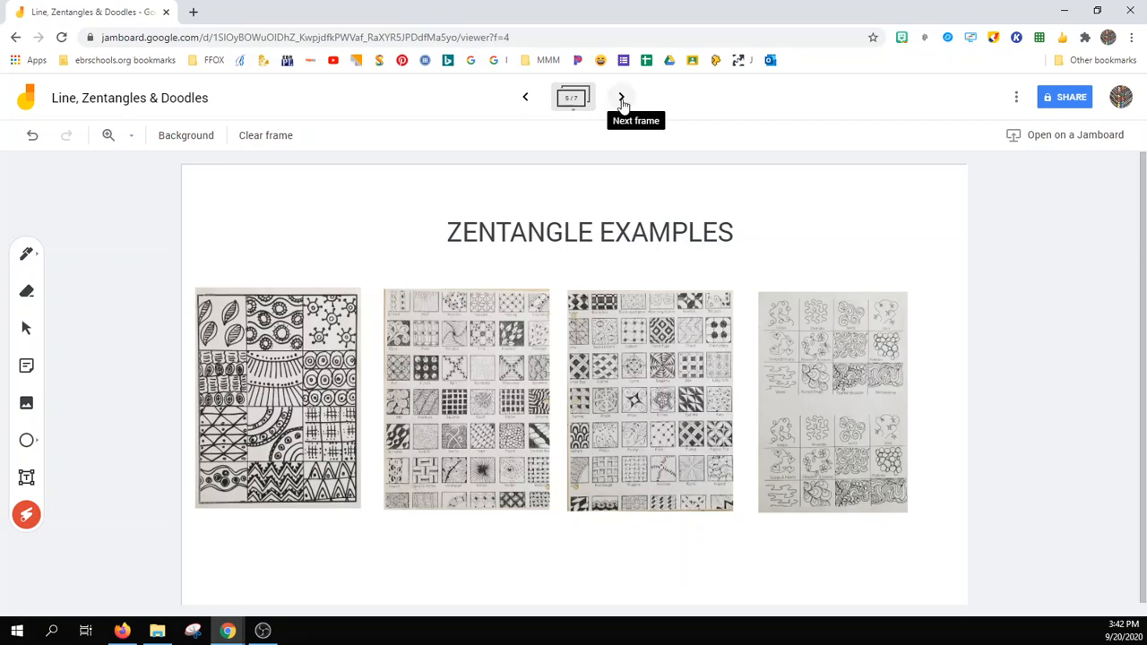
# Advance to the Sticky Note Doodle Practice frame
pyautogui.click(620, 97)
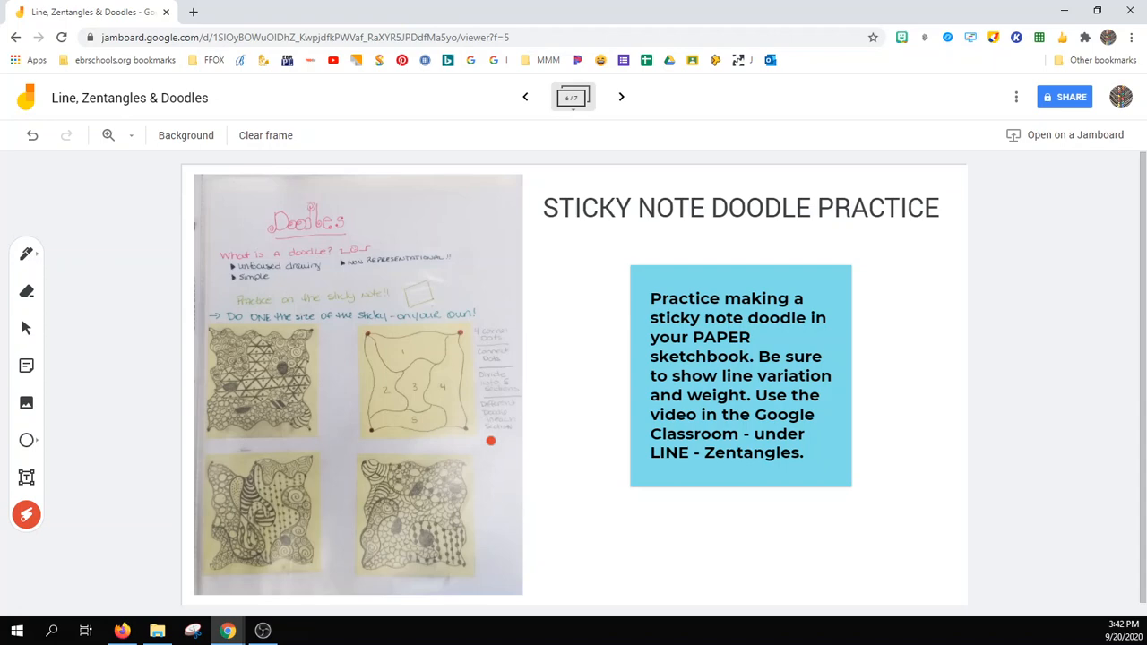
pyautogui.moveTo(622, 97)
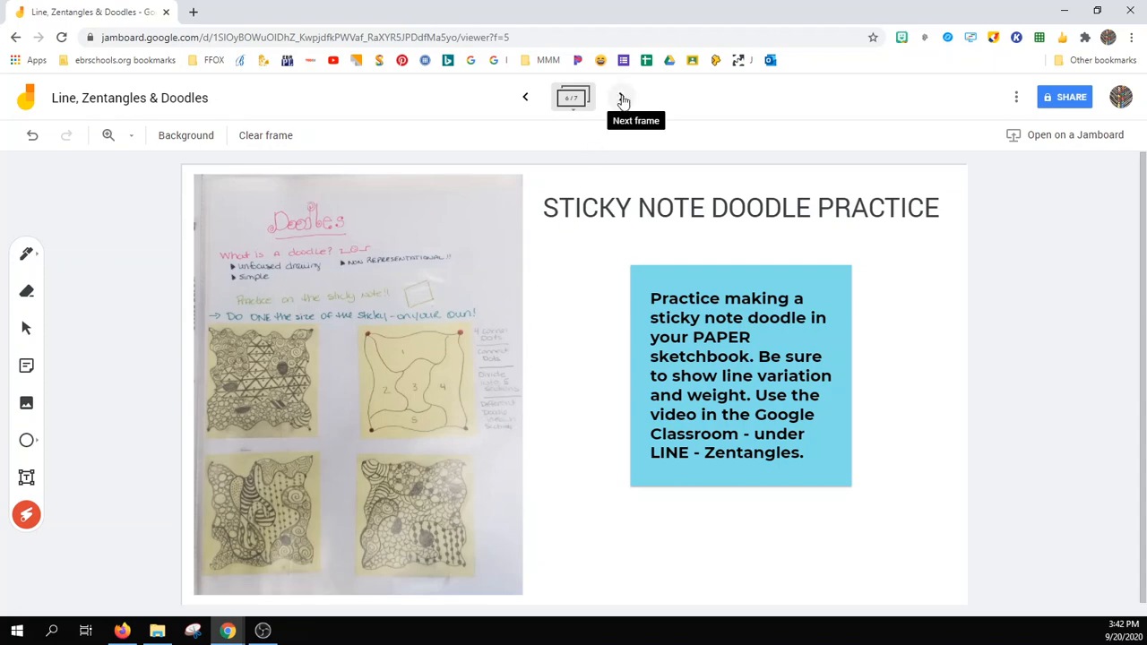
# Advance to the Zentangle & Doodle Hand assignment frame
pyautogui.click(620, 97)
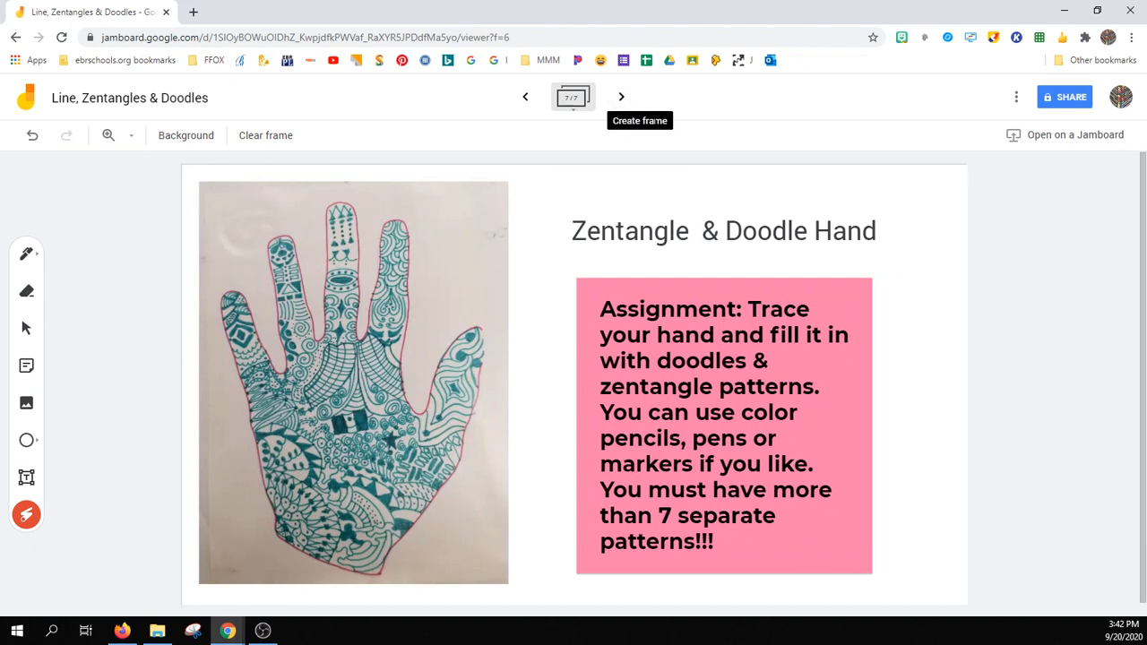
pyautogui.moveTo(985, 214)
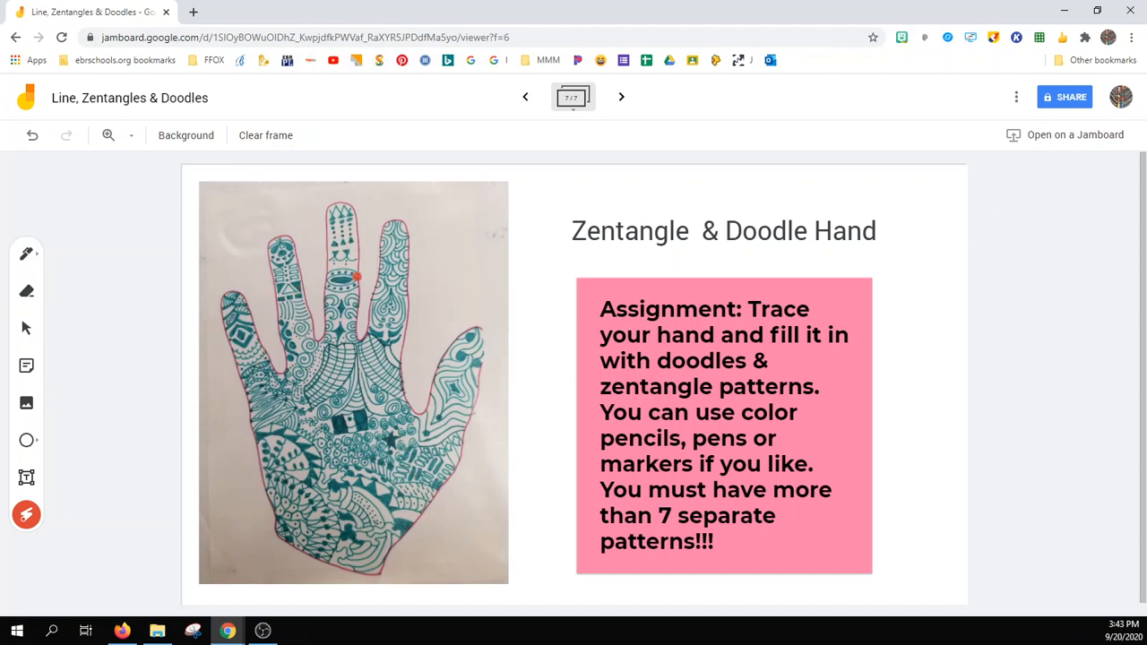
pyautogui.moveTo(448, 430)
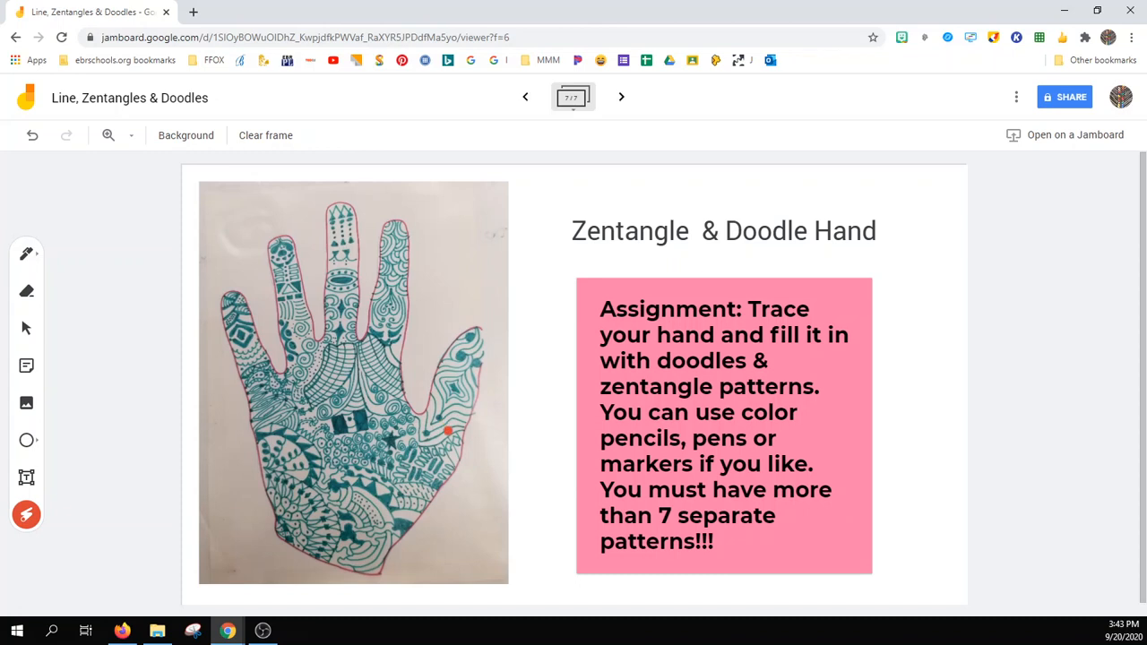